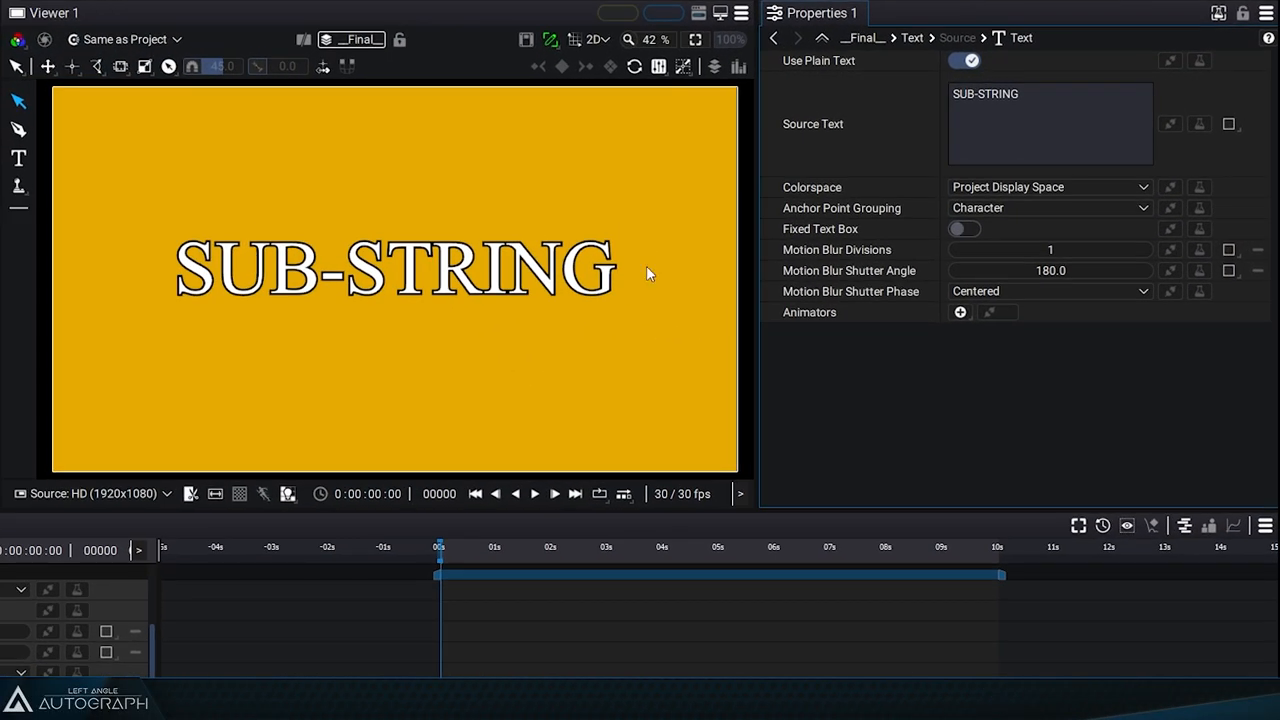
mouse_move(908, 126)
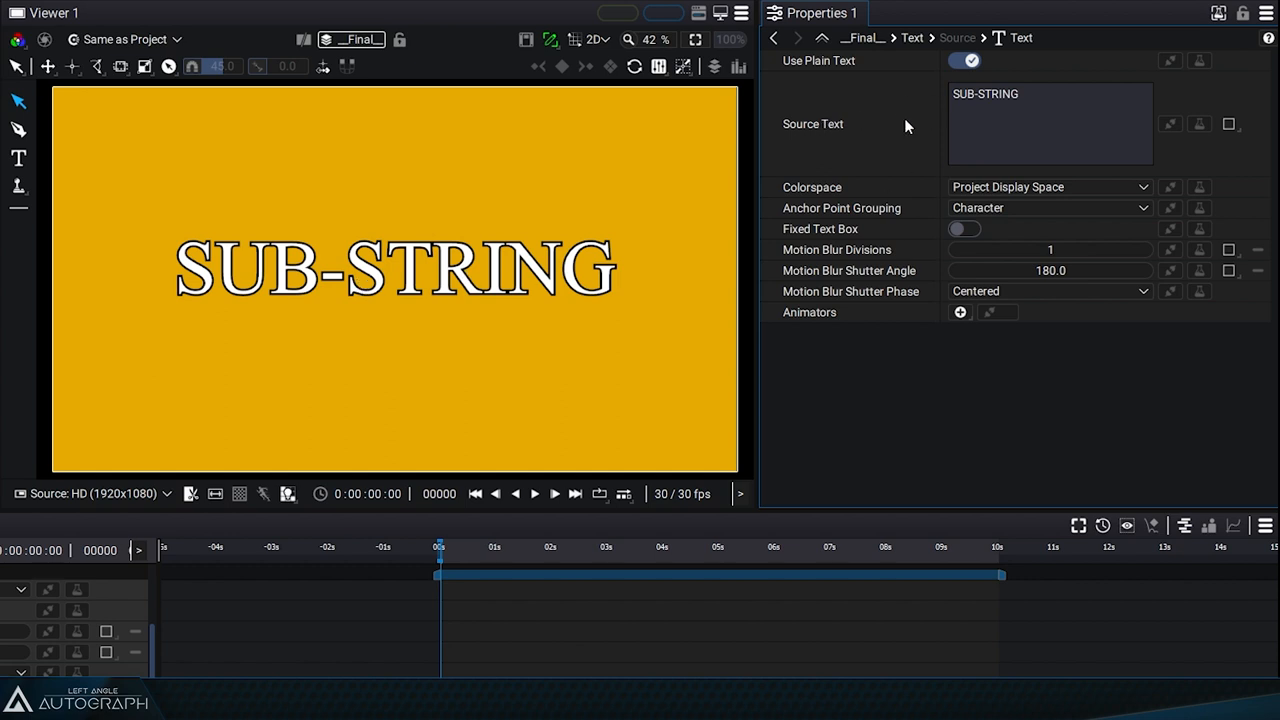
mouse_move(825, 67)
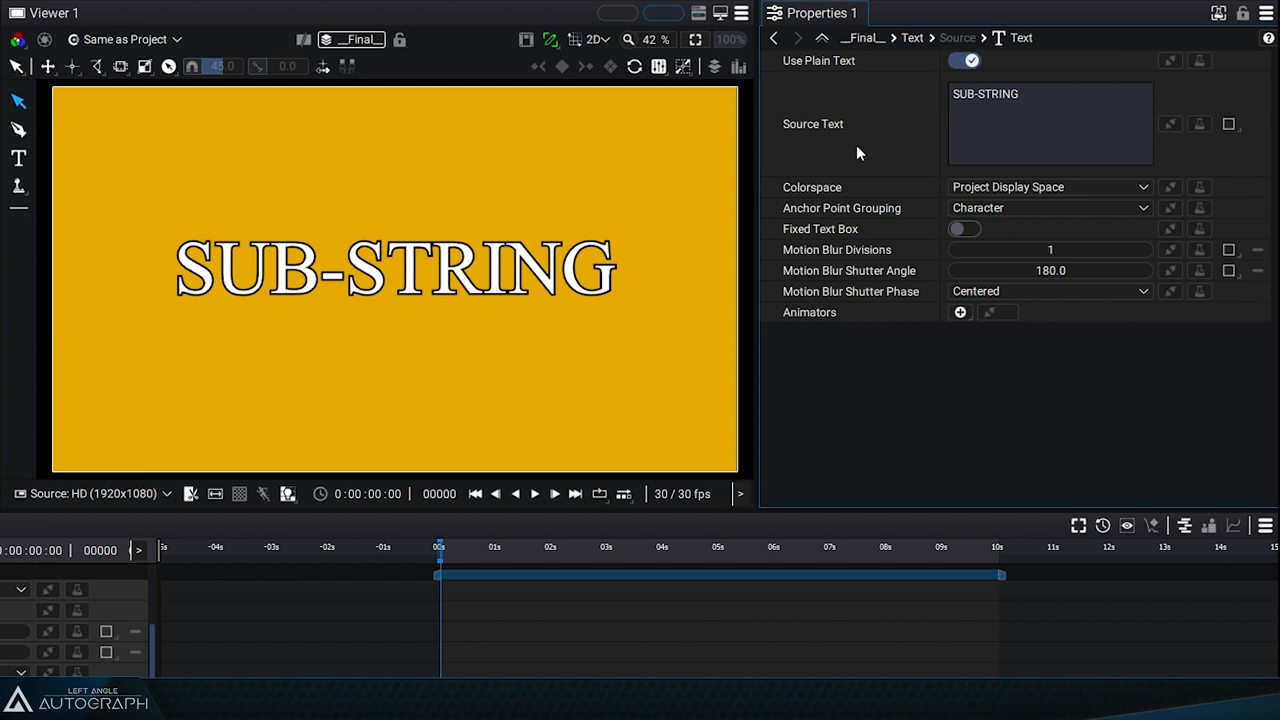
mouse_move(1232, 135)
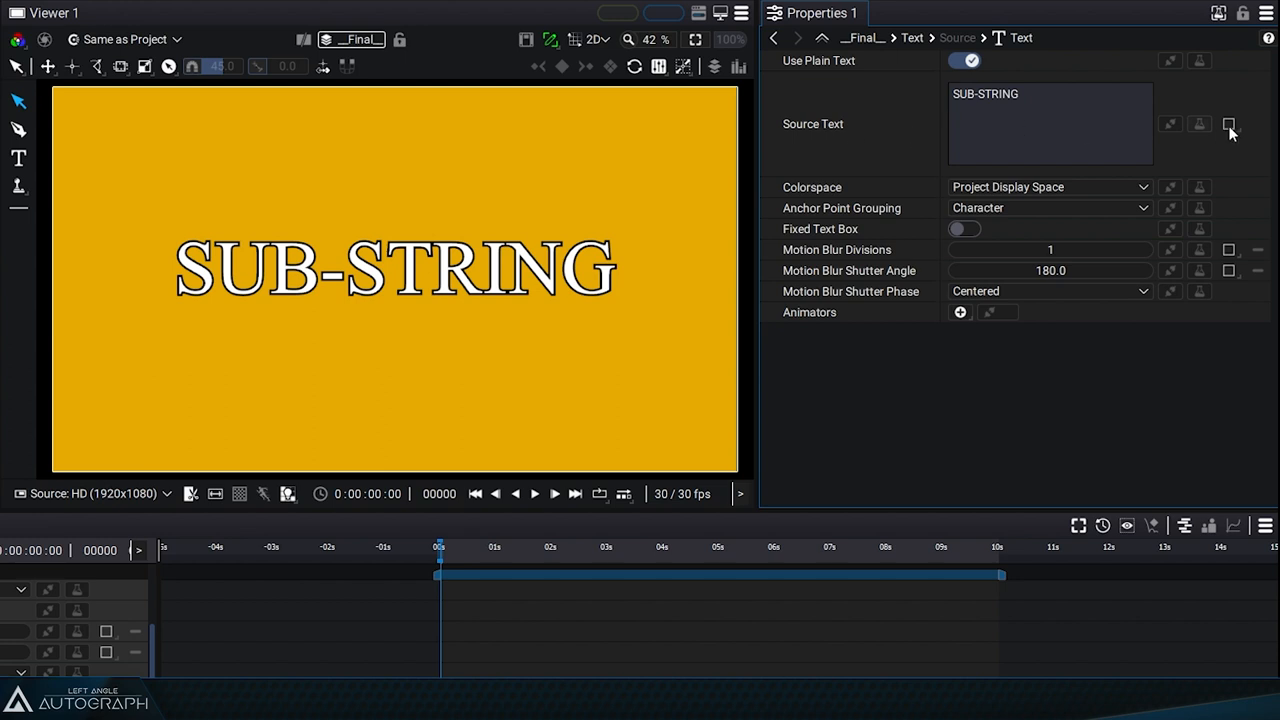
Step: Add a Sub-String modifier to Source Text, in Percent mode spanning 0 to 100
click(1229, 123)
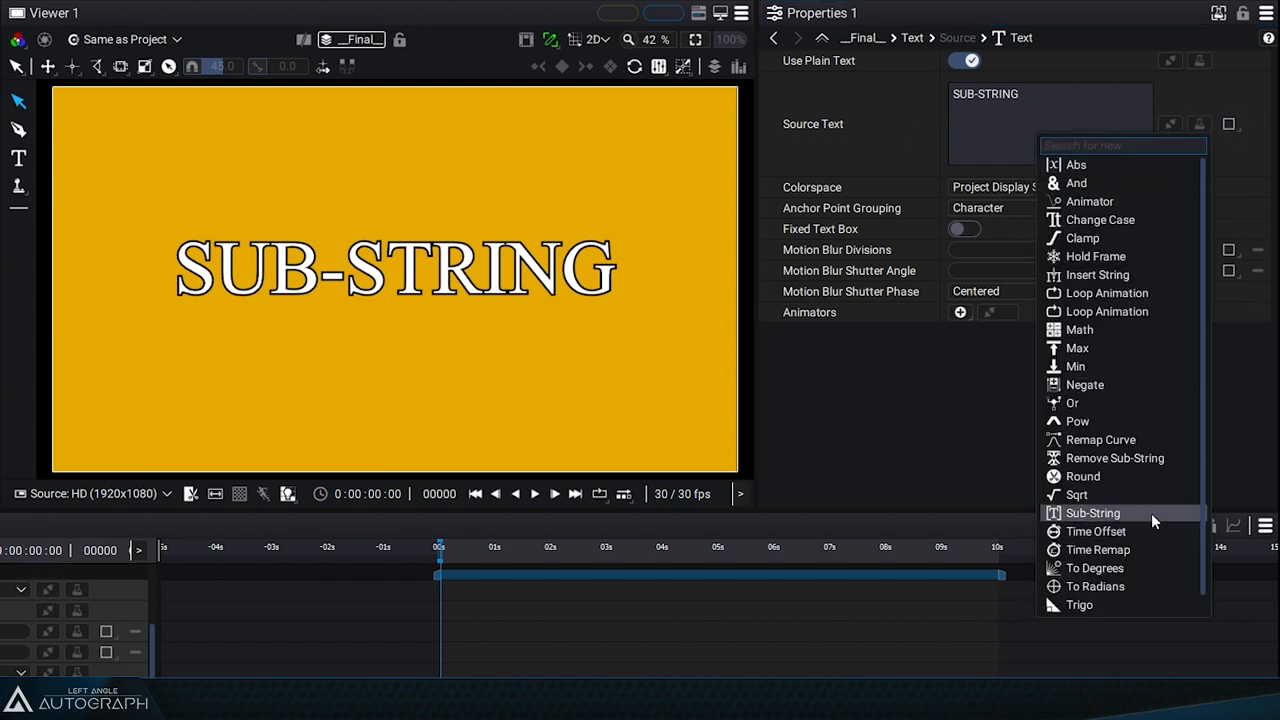
click(1093, 513)
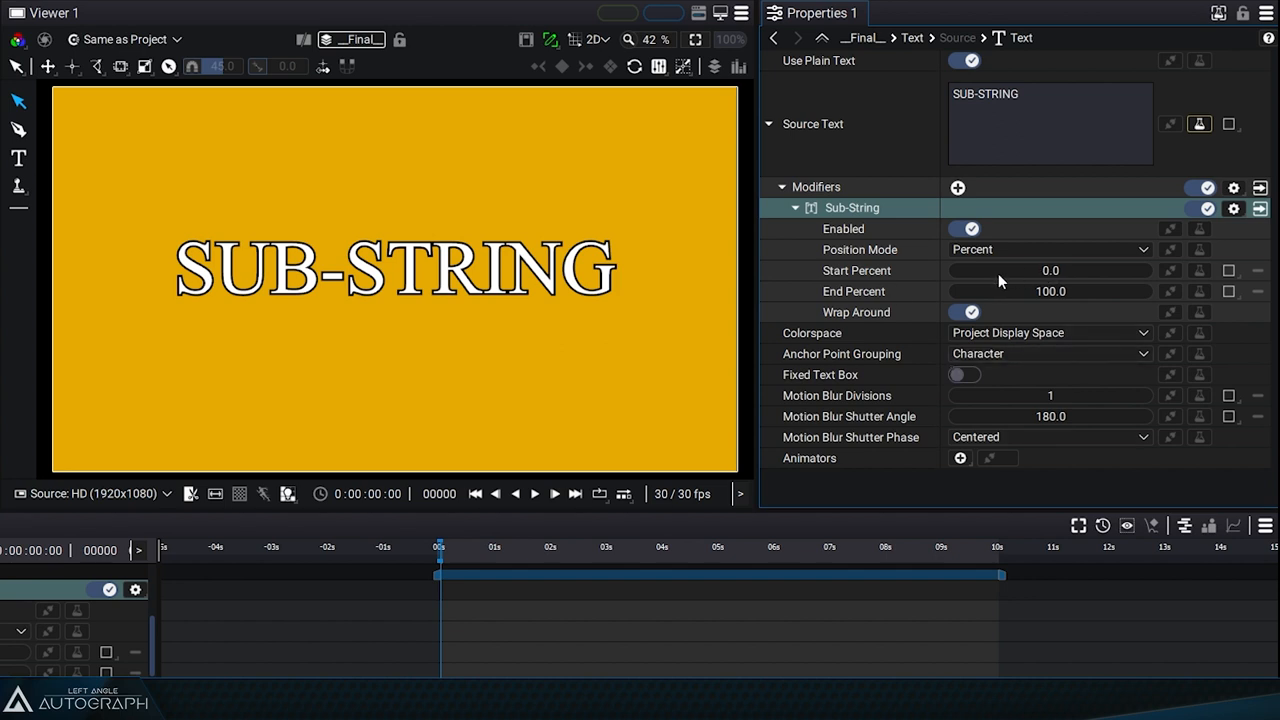
mouse_move(968, 287)
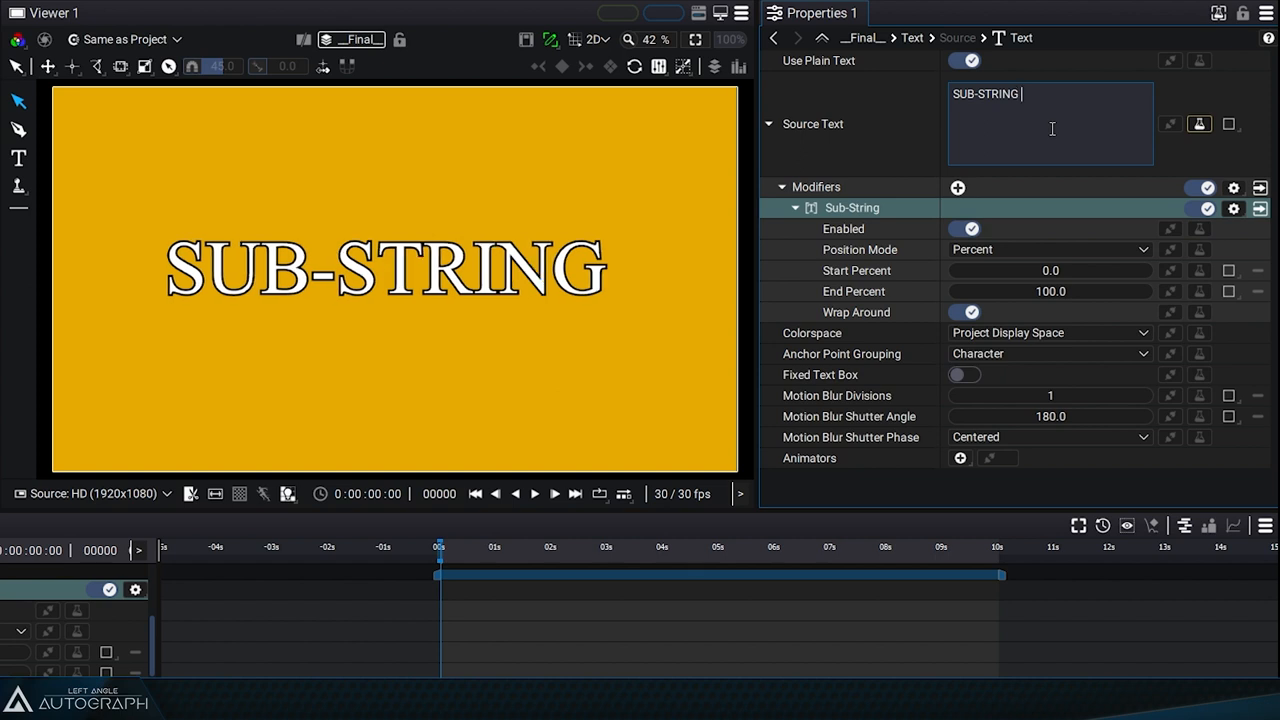
Step: Set the Sub-String End Percent to 95 so the text reads SUB-STRIN, checking Position Mode options
text(MORE)
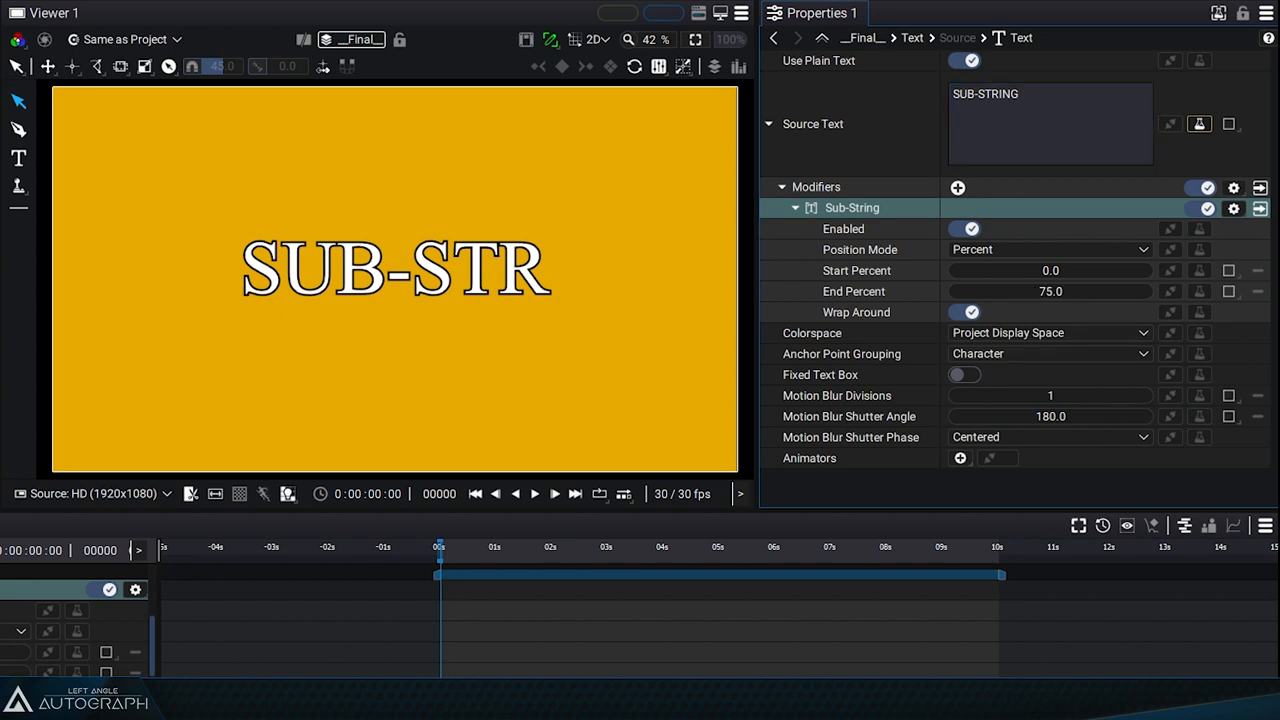
click(1048, 249)
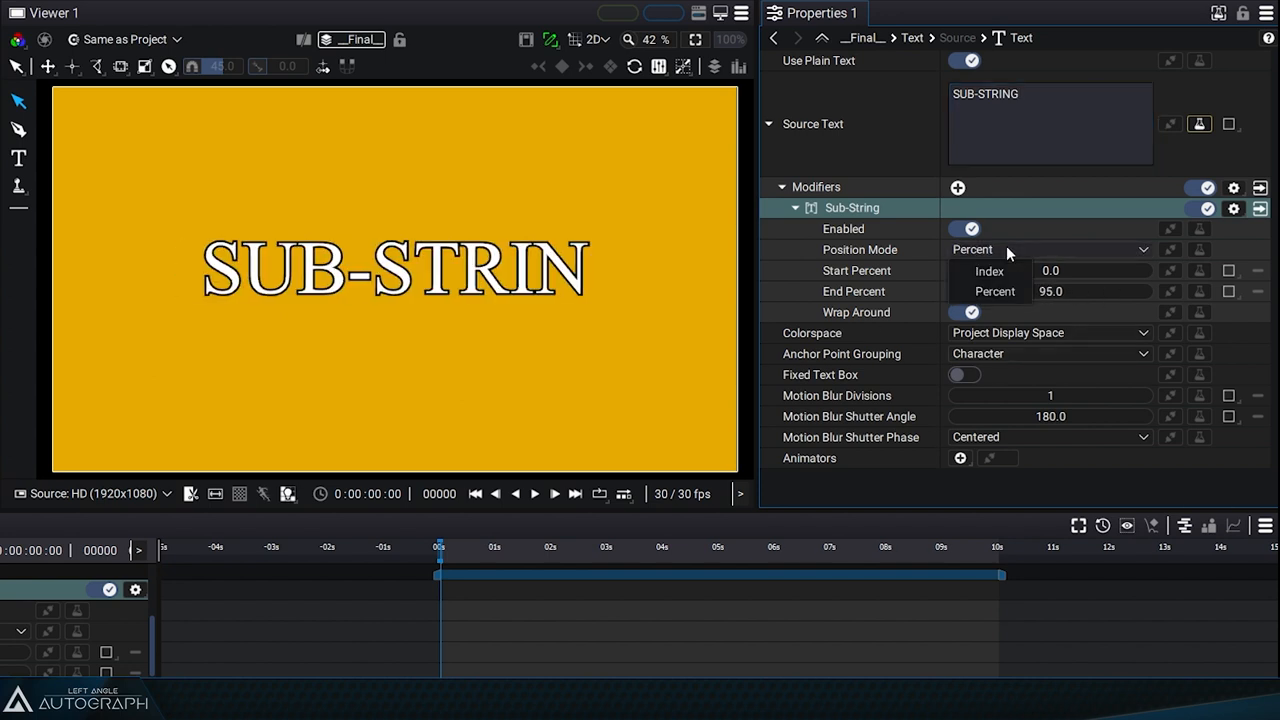